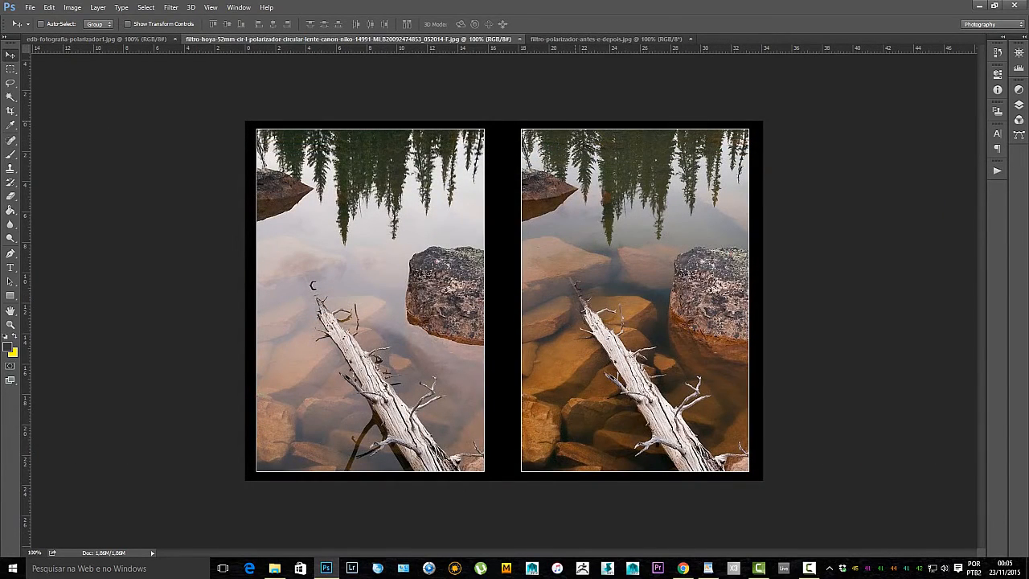
# Switch to the document of the woman's face with smeared eye makeup
pyautogui.click(563, 38)
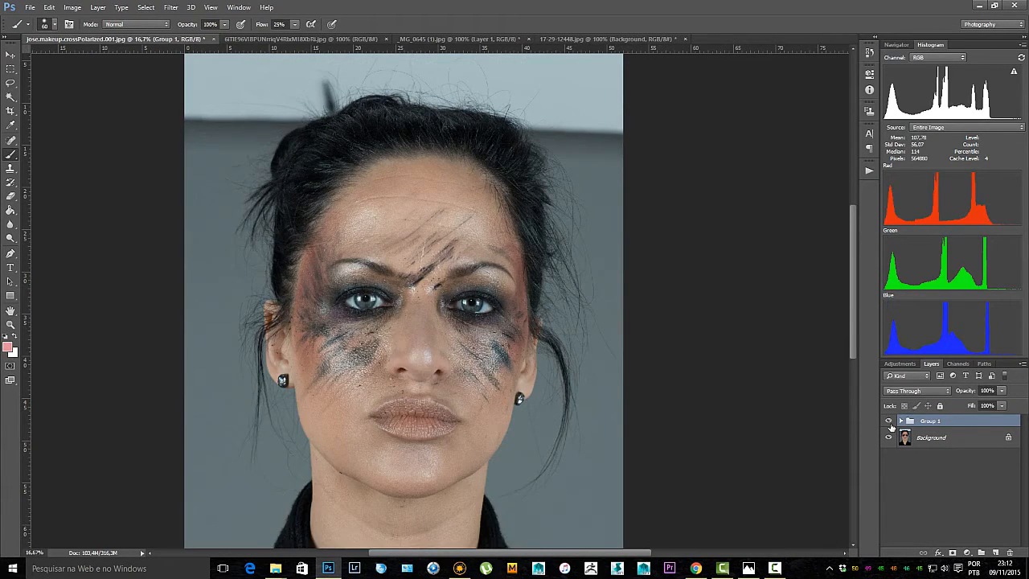
# Switch through the thumb photo to the red-haired man's portrait document
pyautogui.click(454, 38)
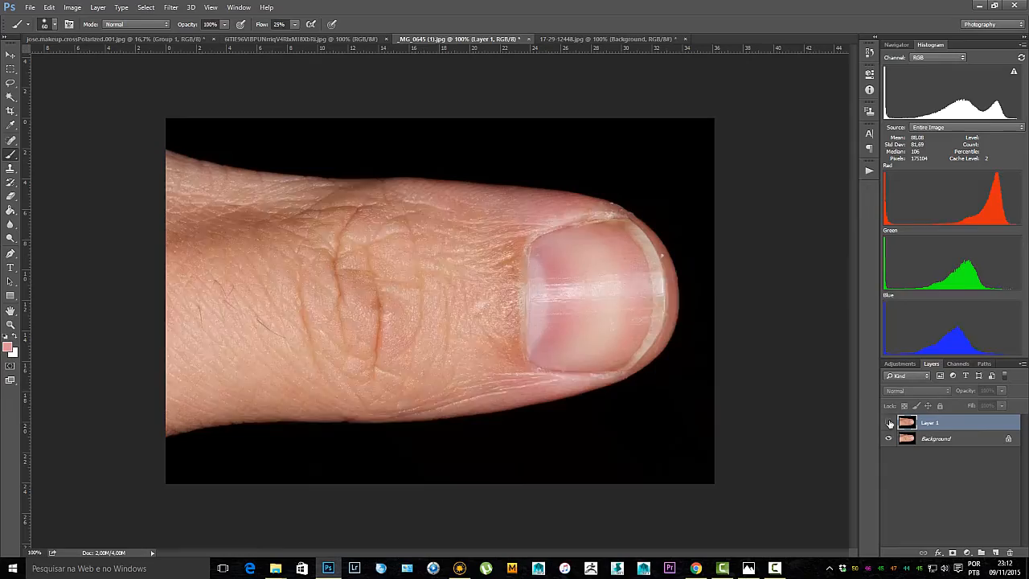
pyautogui.click(97, 39)
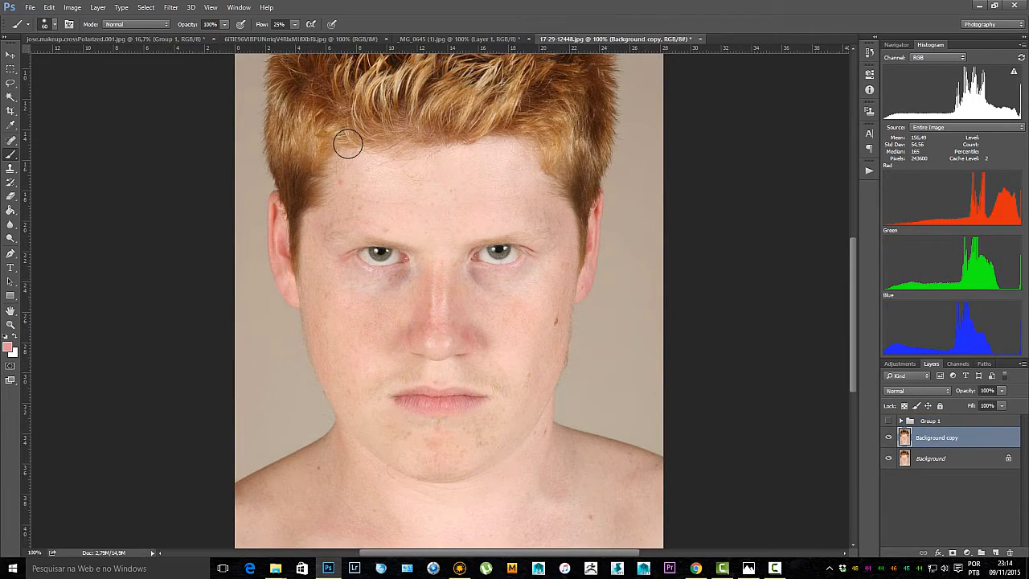
# Apply Shadows/Highlights with tuned highlight correction and lowered shadow amount, checking Preview
pyautogui.click(73, 6)
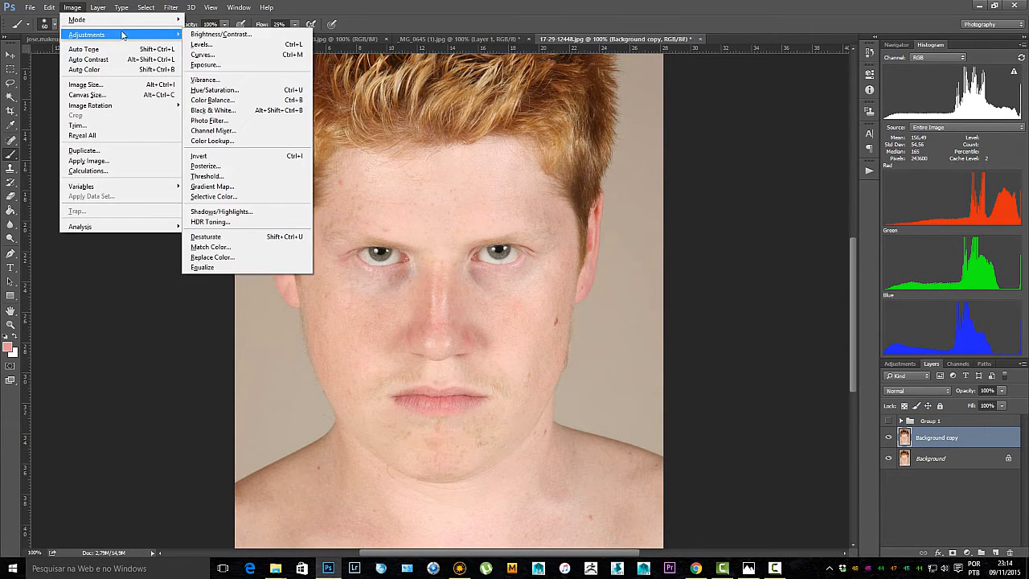
pyautogui.click(222, 212)
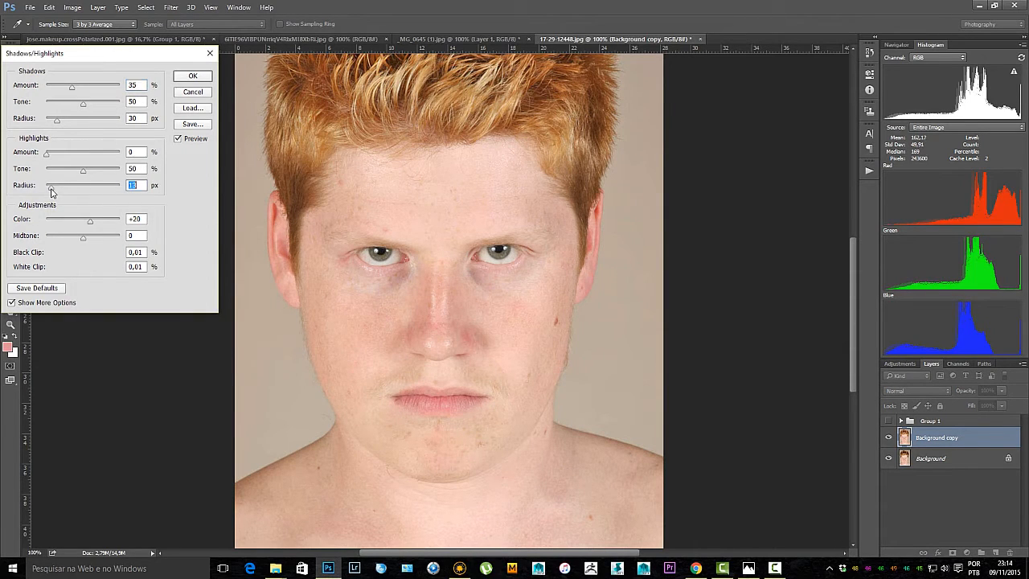
pyautogui.moveTo(47, 151); pyautogui.dragTo(65, 151)
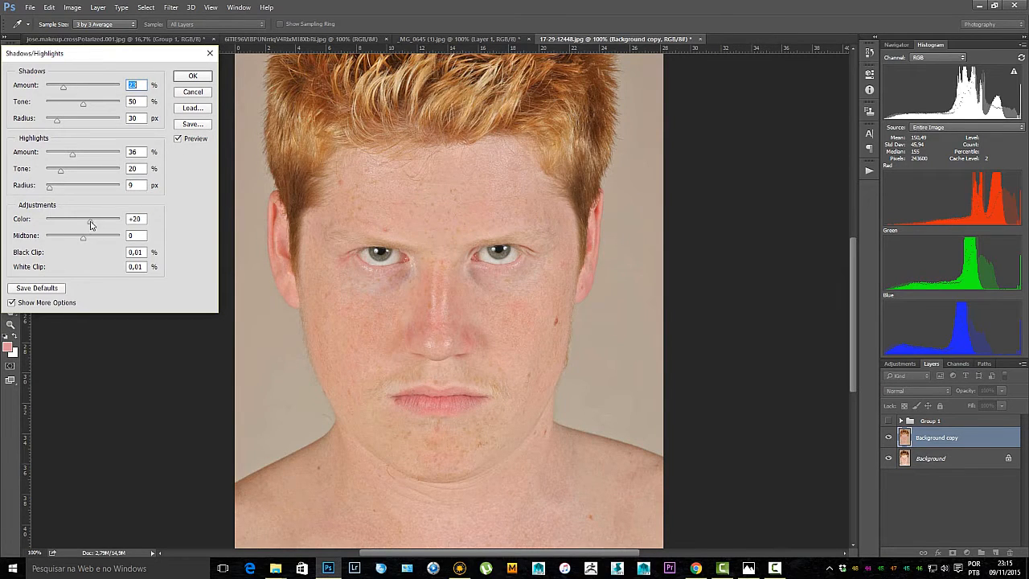
pyautogui.moveTo(76, 219); pyautogui.dragTo(75, 218)
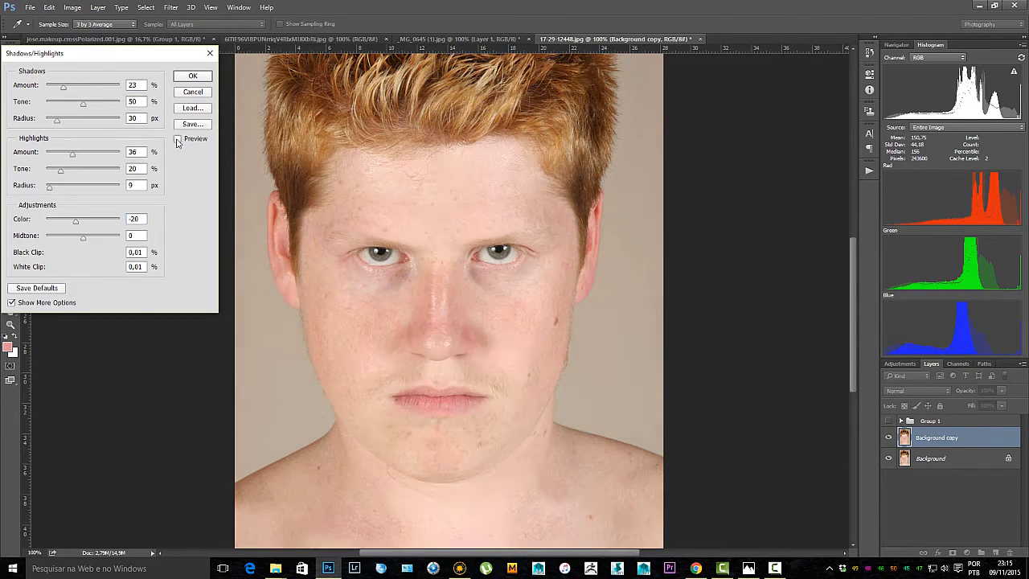
pyautogui.click(177, 139)
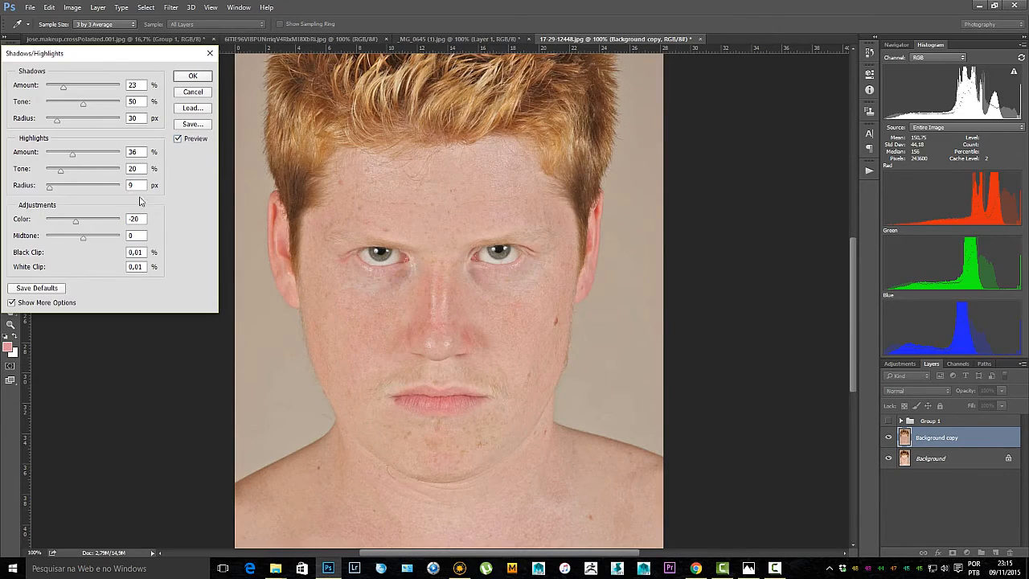
pyautogui.click(193, 75)
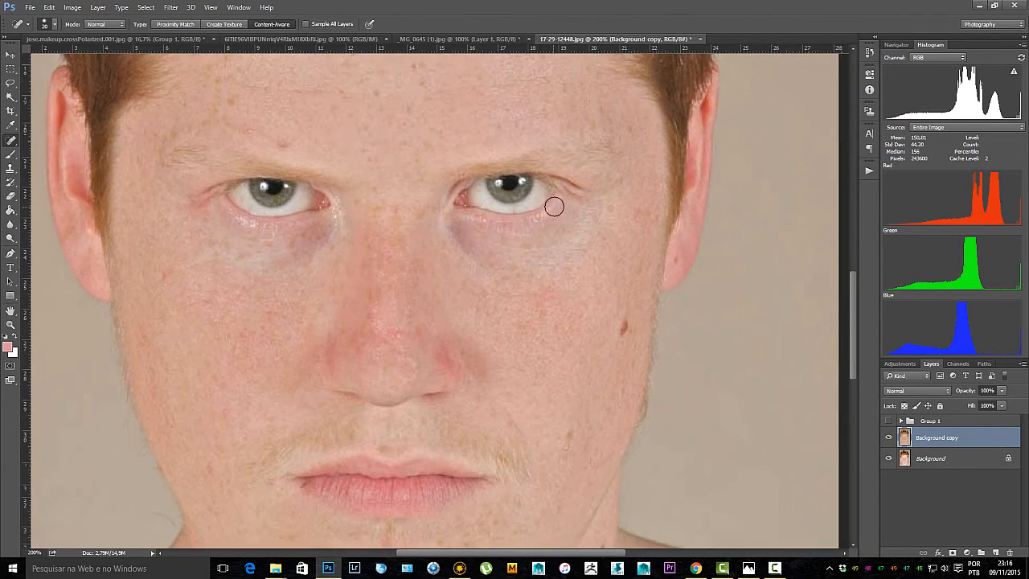
# Heal the shiny bright spot below the eye with the Spot Healing Brush
pyautogui.moveTo(553, 206); pyautogui.dragTo(537, 222)
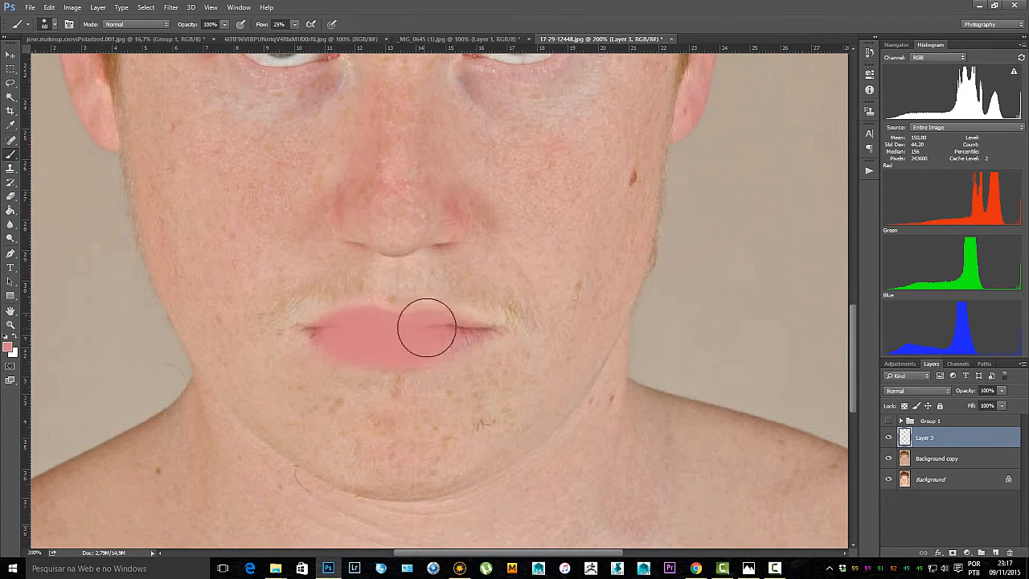
# Bring up the blend mode choices for the pink lips paint layer
pyautogui.click(917, 391)
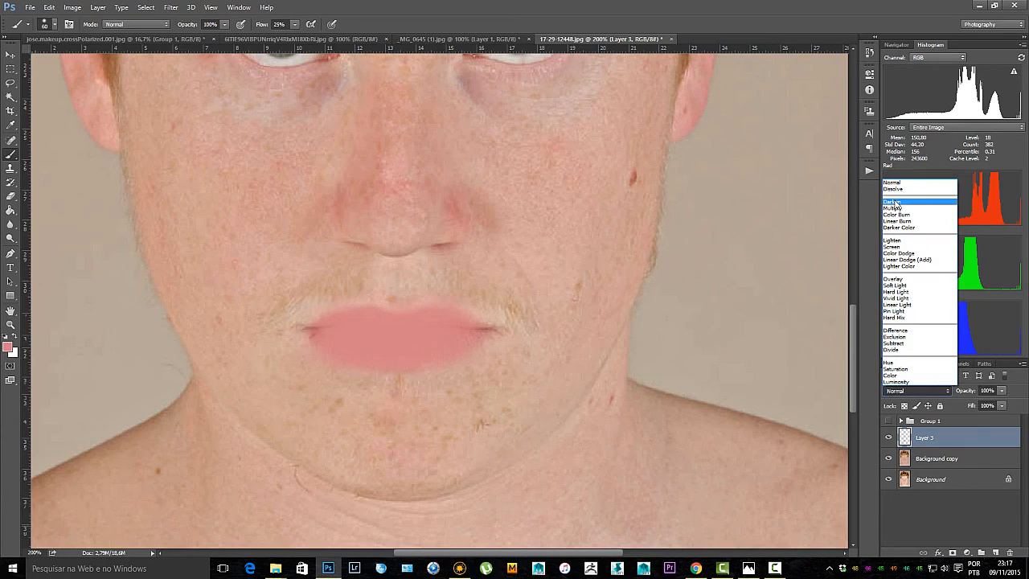